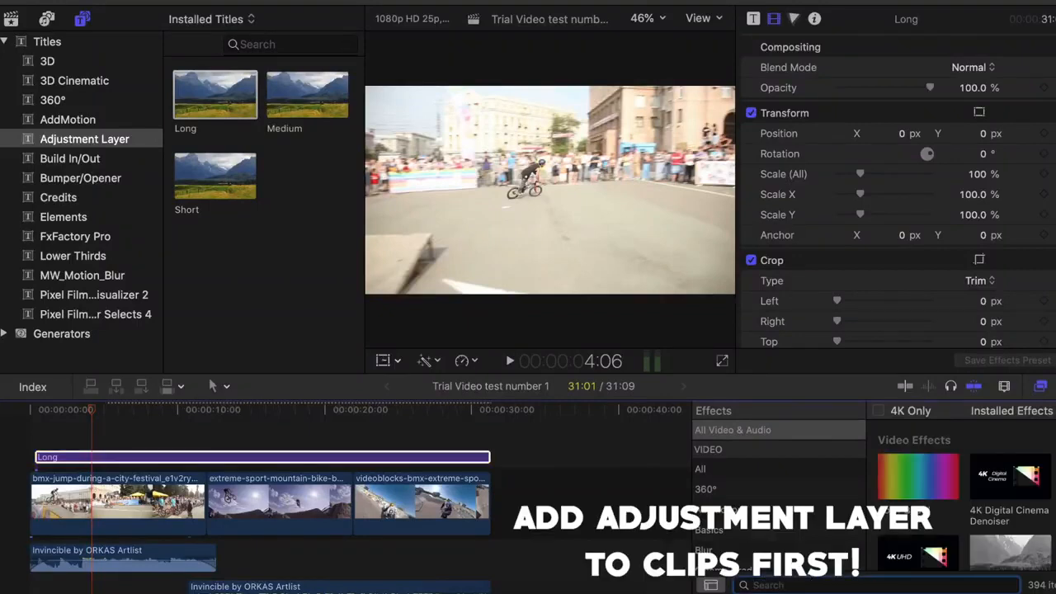
# Step: Find the Letterbox effect by searching 'letter' in the Effects browser
pyautogui.write('letter')
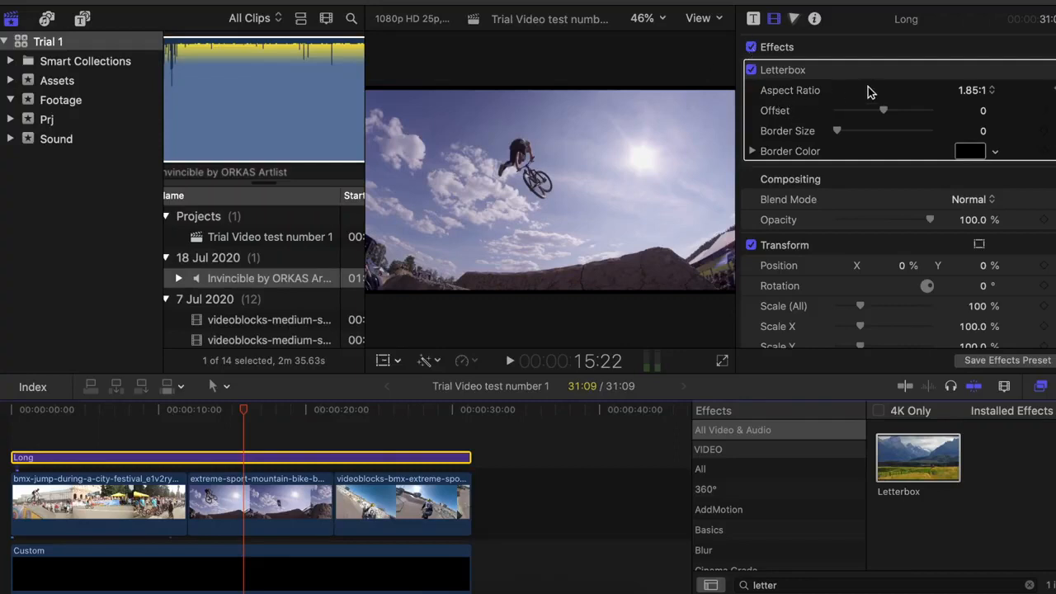
# Step: Set the Letterbox aspect ratio to 2.35:1 for thicker cinematic bars
pyautogui.click(976, 90)
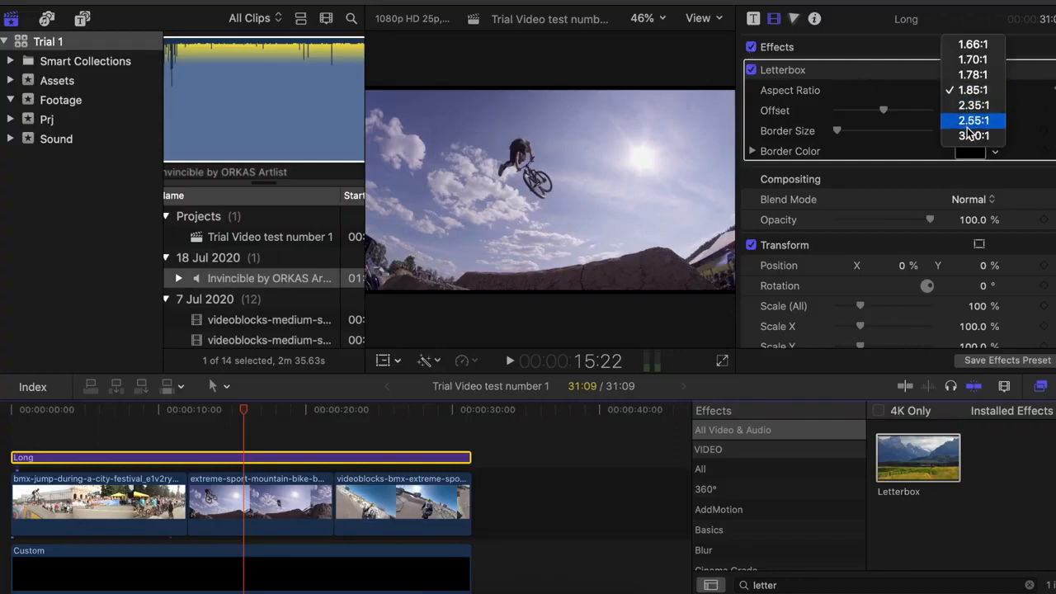
pyautogui.click(973, 105)
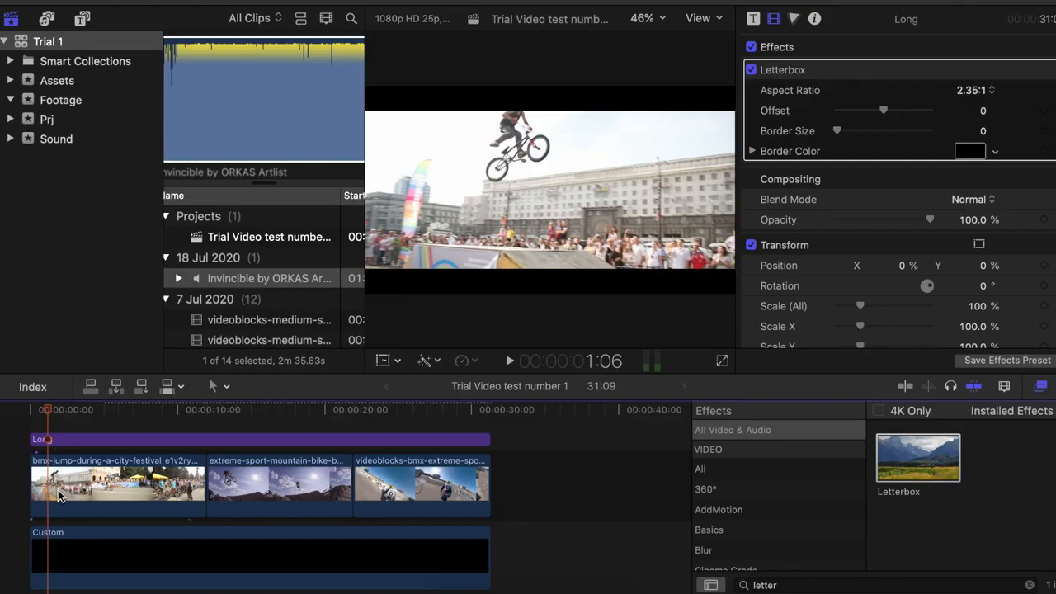
# Step: Reframe the first and last BMX clips vertically inside the bars, the last at Position Y 12%
pyautogui.click(117, 485)
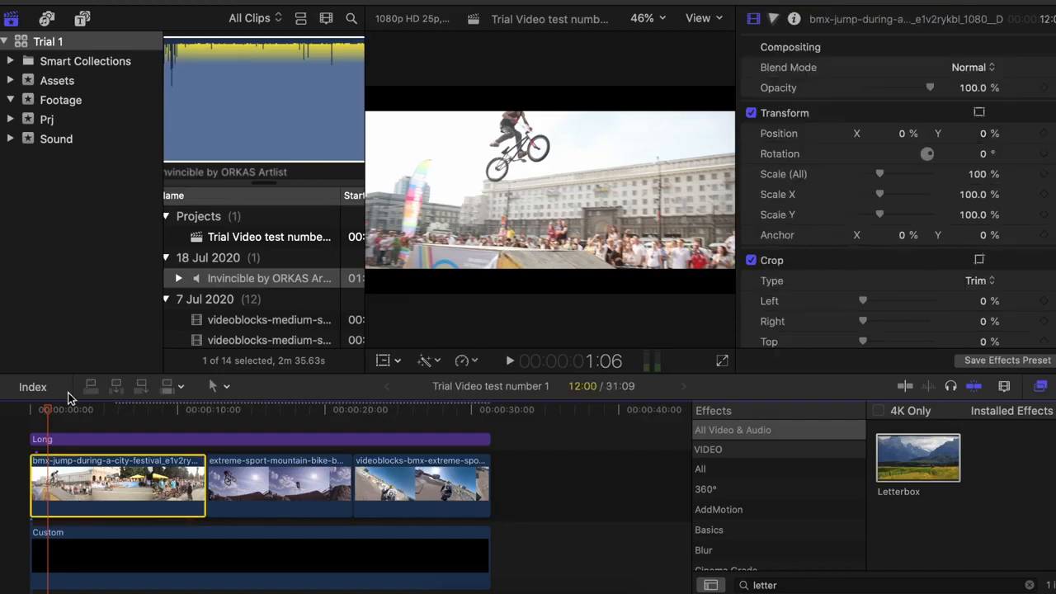
pyautogui.moveTo(989, 147)
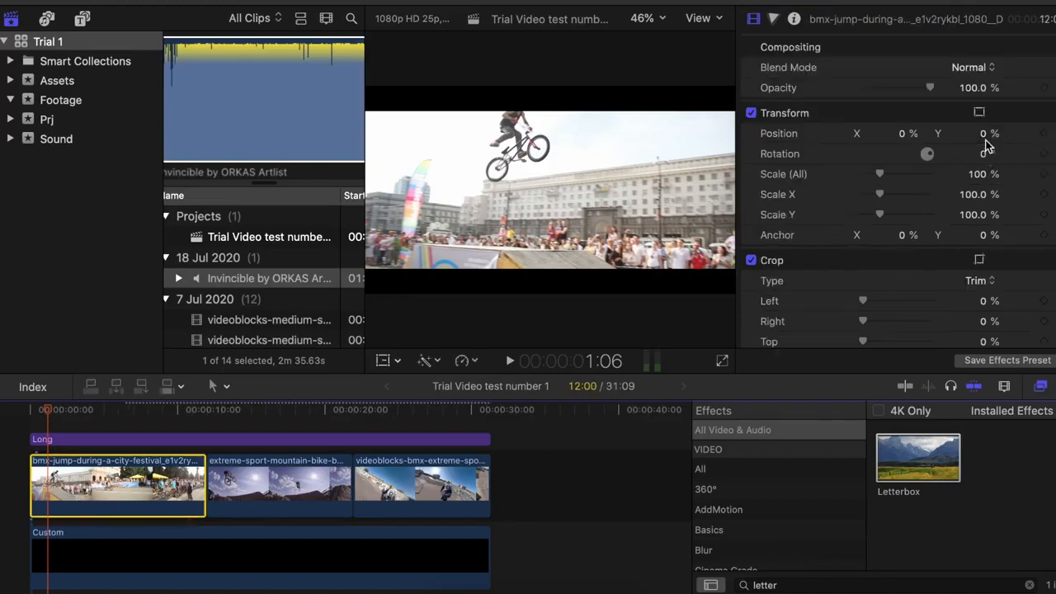
pyautogui.moveTo(974, 132); pyautogui.dragTo(970, 145)
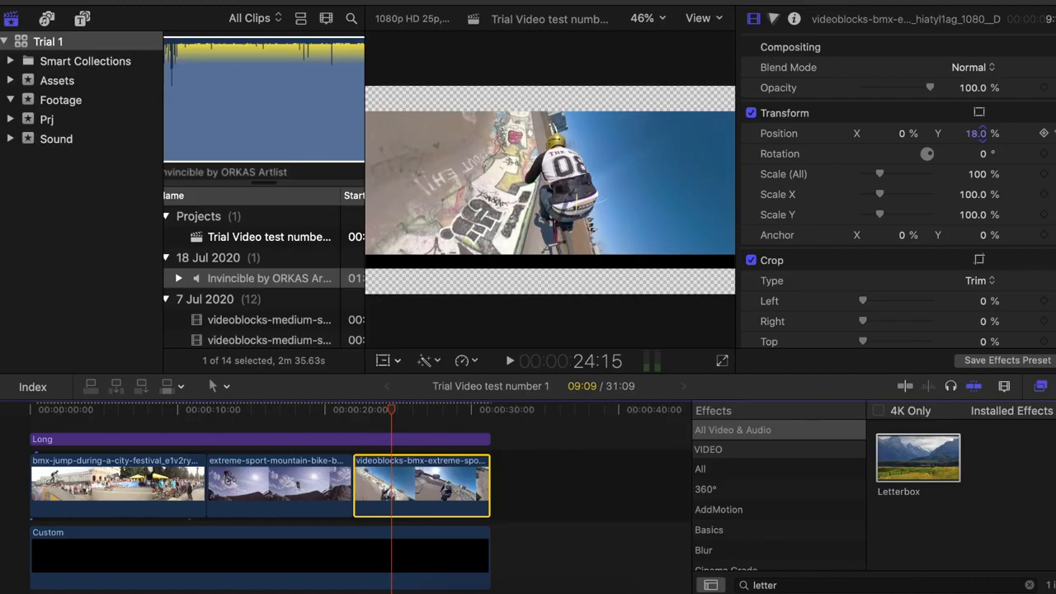
pyautogui.moveTo(978, 132); pyautogui.dragTo(978, 144)
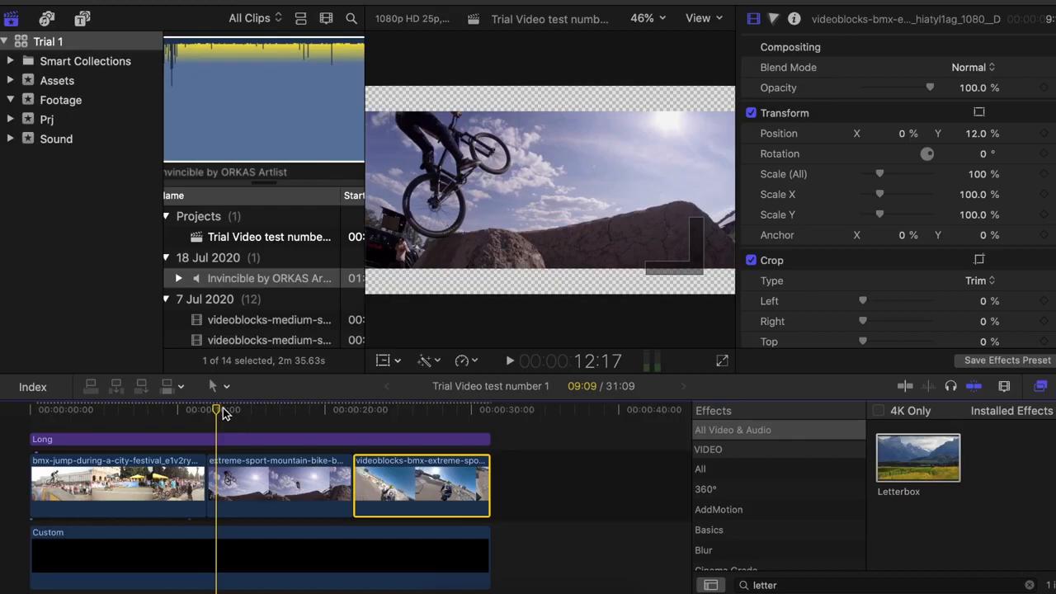
pyautogui.click(45, 409)
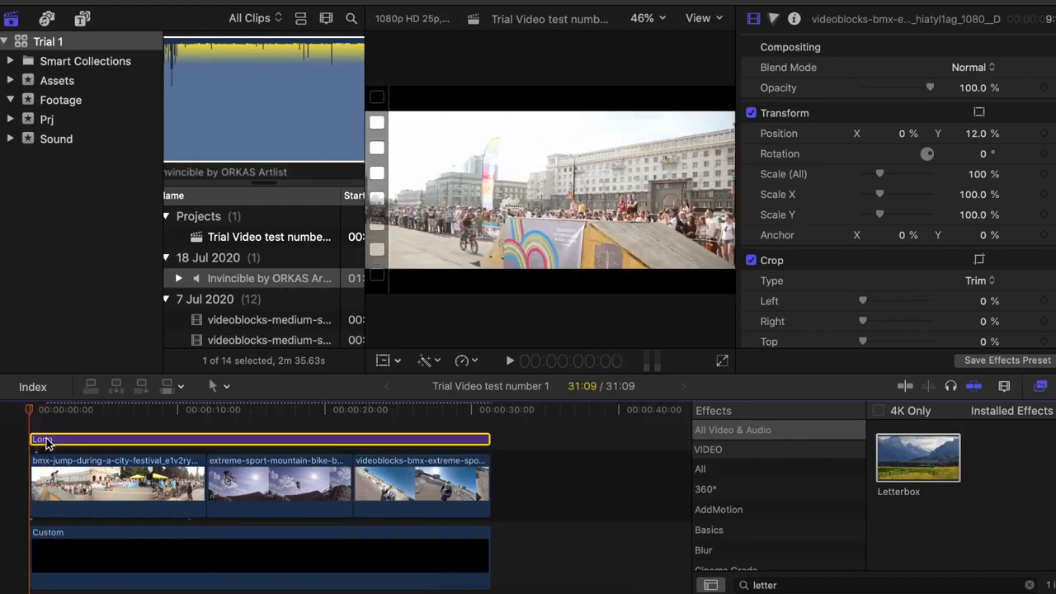
# Step: Check the adjustment layer's Letterbox border, leave it at 0, and play back the edit
pyautogui.doubleClick(917, 458)
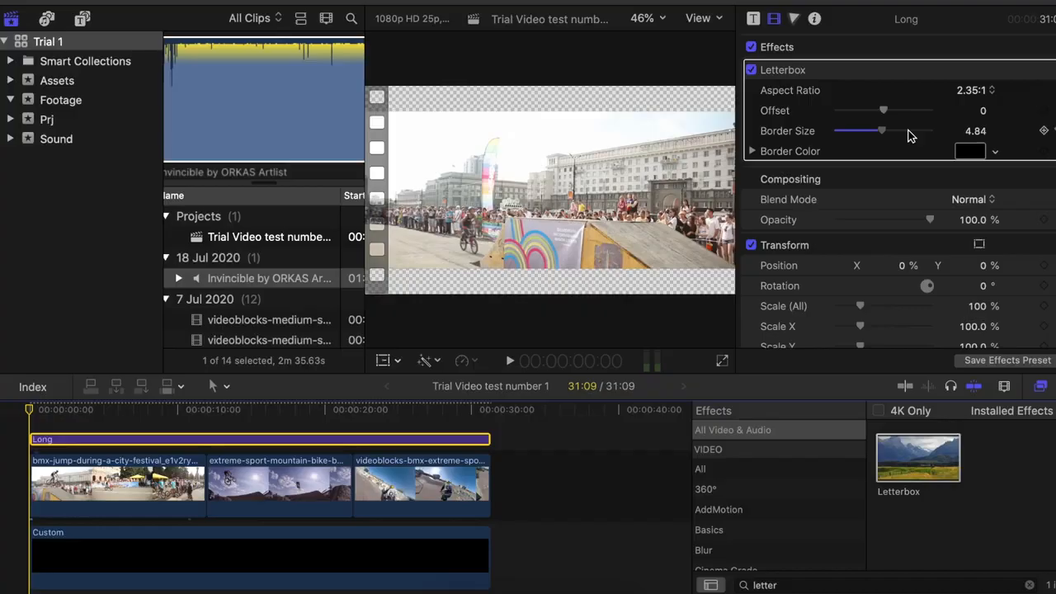
pyautogui.moveTo(881, 130); pyautogui.dragTo(836, 130)
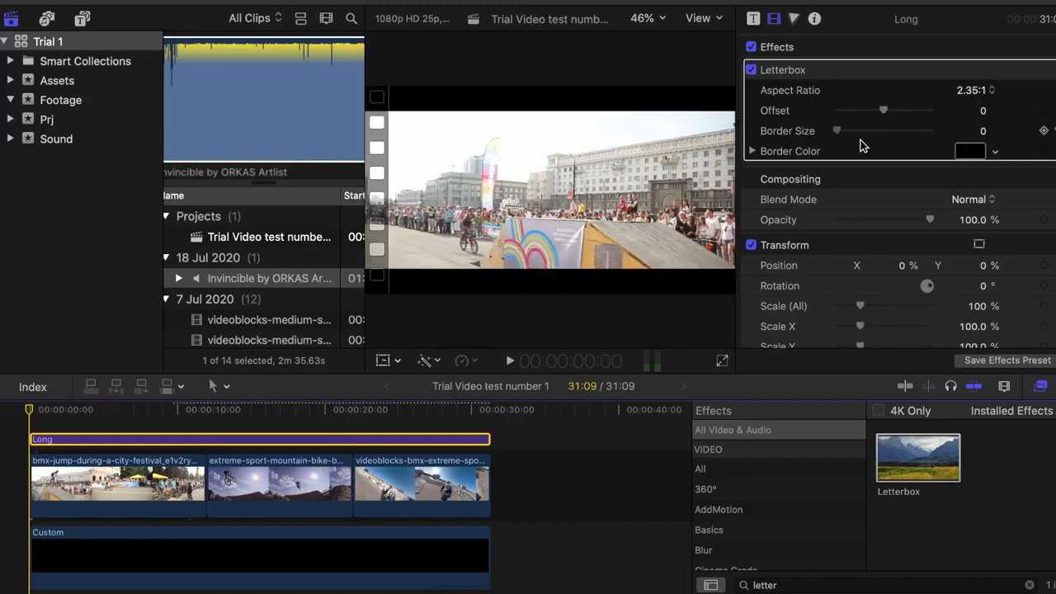
pyautogui.click(509, 361)
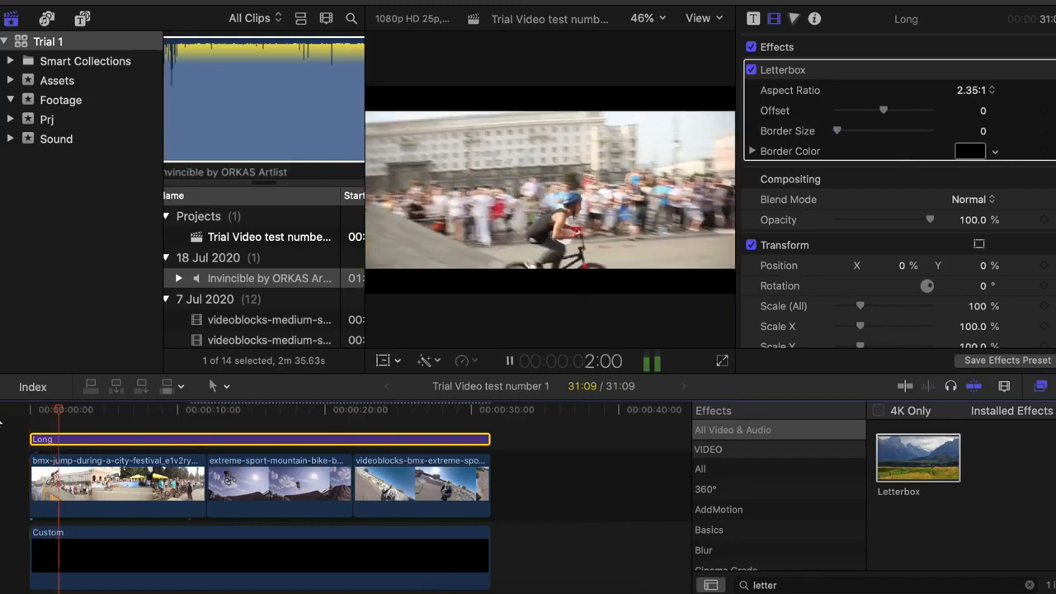